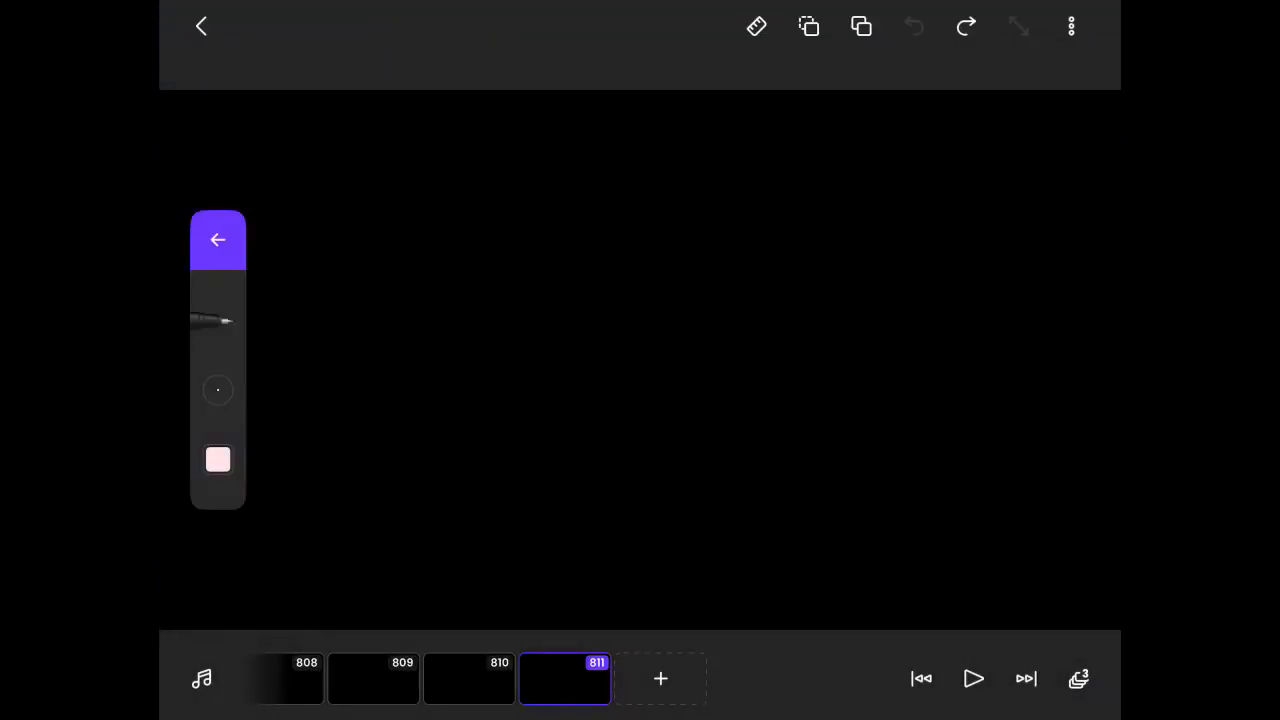
Step: Start full-screen playback of the animation from its 'BYE BYE meme' title card
{"action": "left_click", "coordinate": [974, 678]}
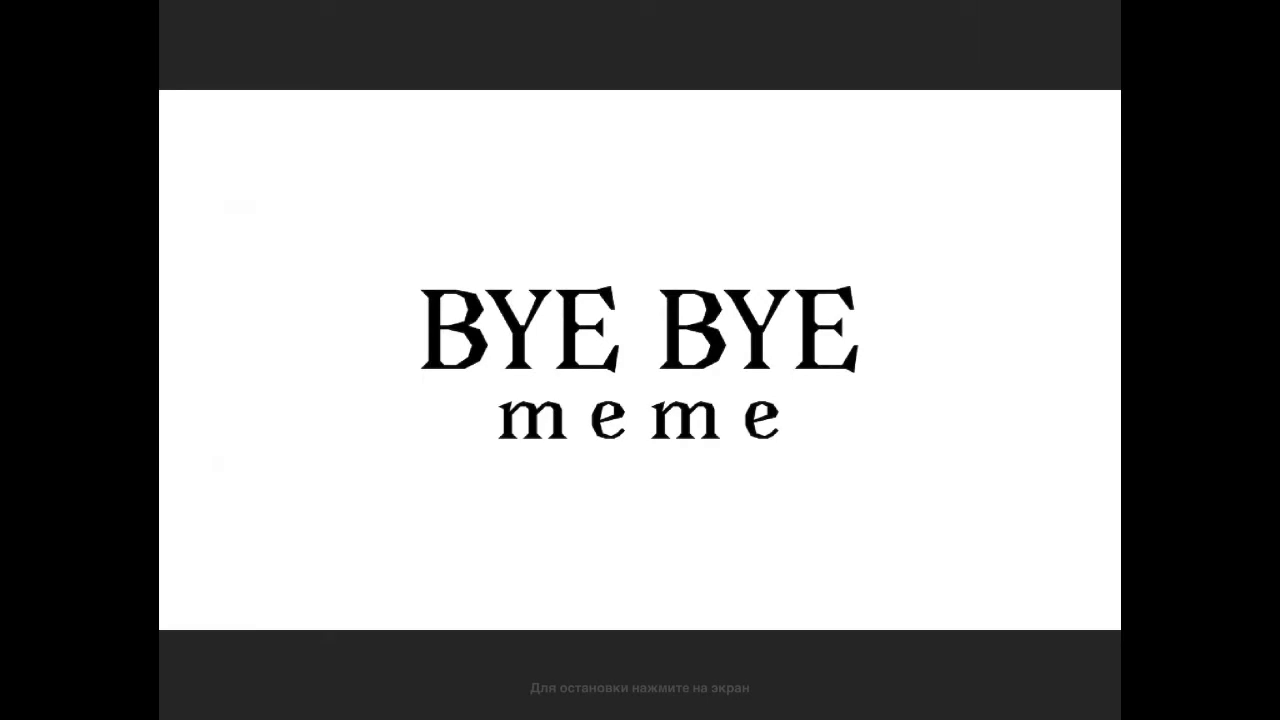